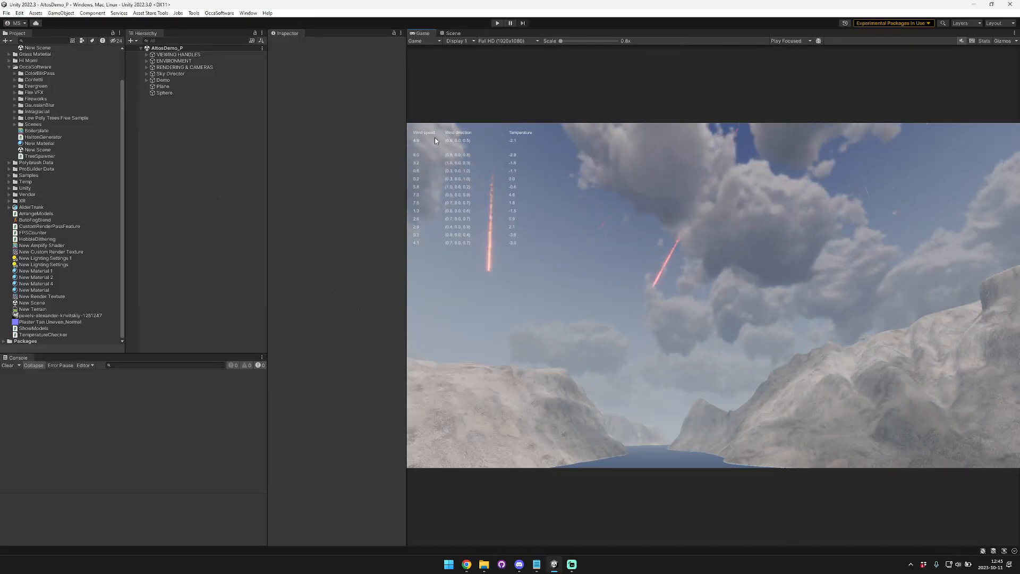
Show the Sky Director's Inspector and scale the Game view to about 1.5x to read the weather table
left_click(170, 73)
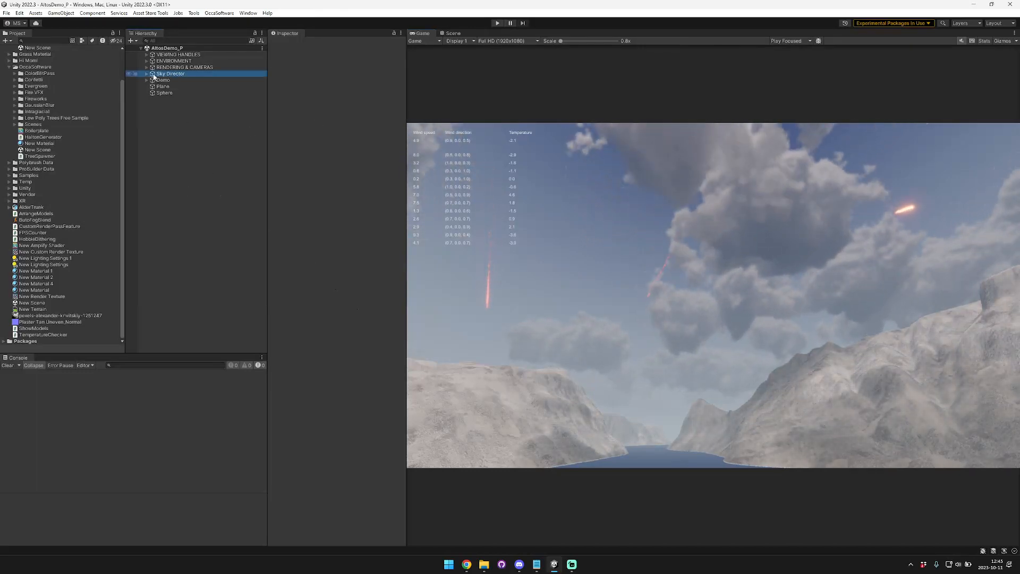
left_click(169, 73)
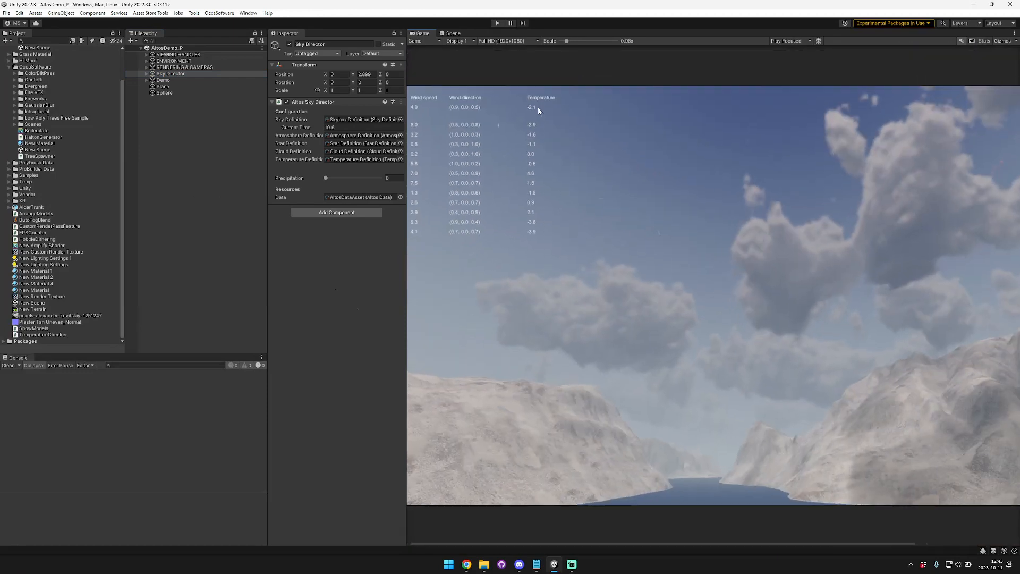
left_click_drag(570, 42, 596, 42)
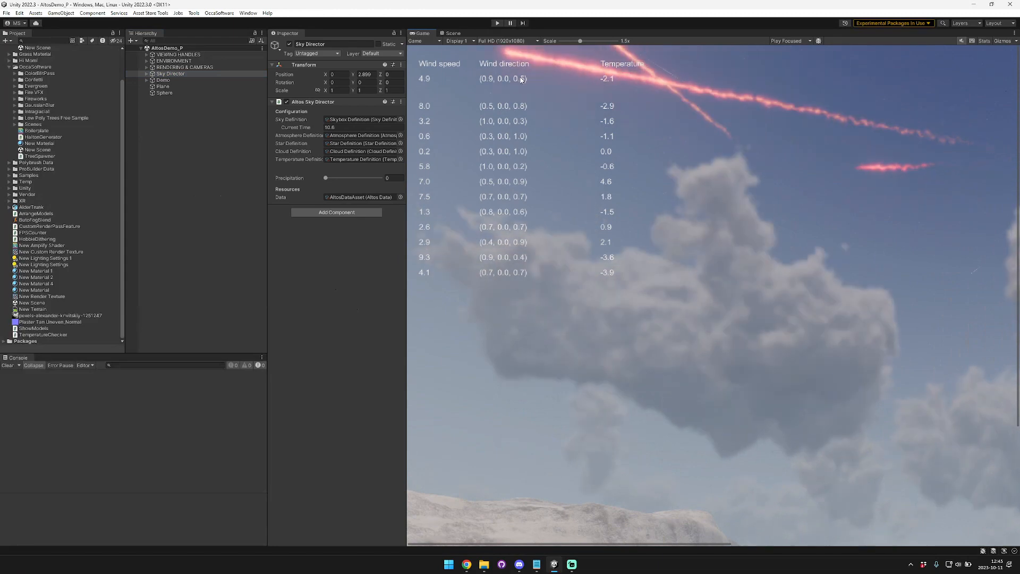
Switch to the Scene view and expand Sky Director to reveal its Sun and Moon
left_click(452, 33)
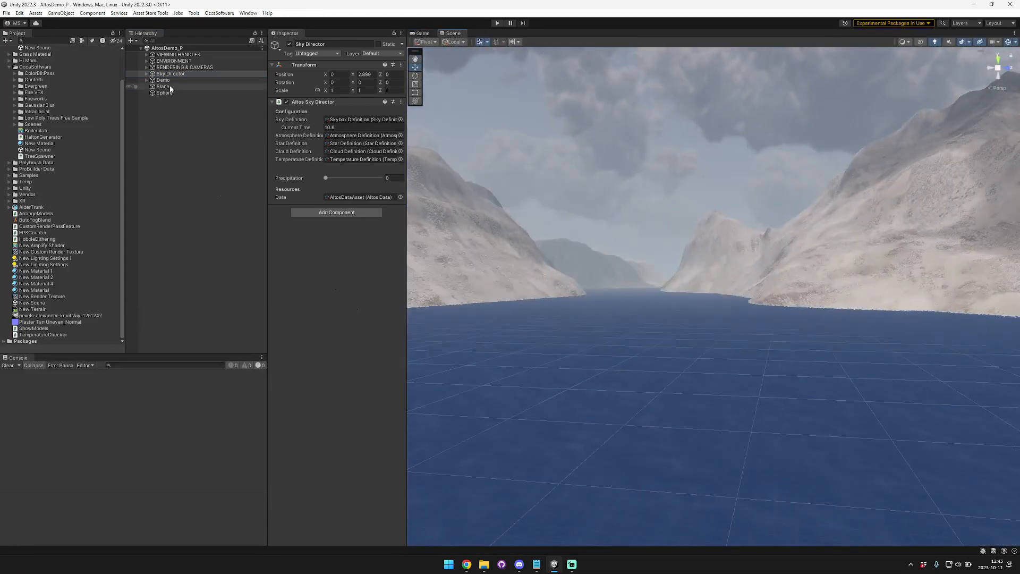
left_click(182, 125)
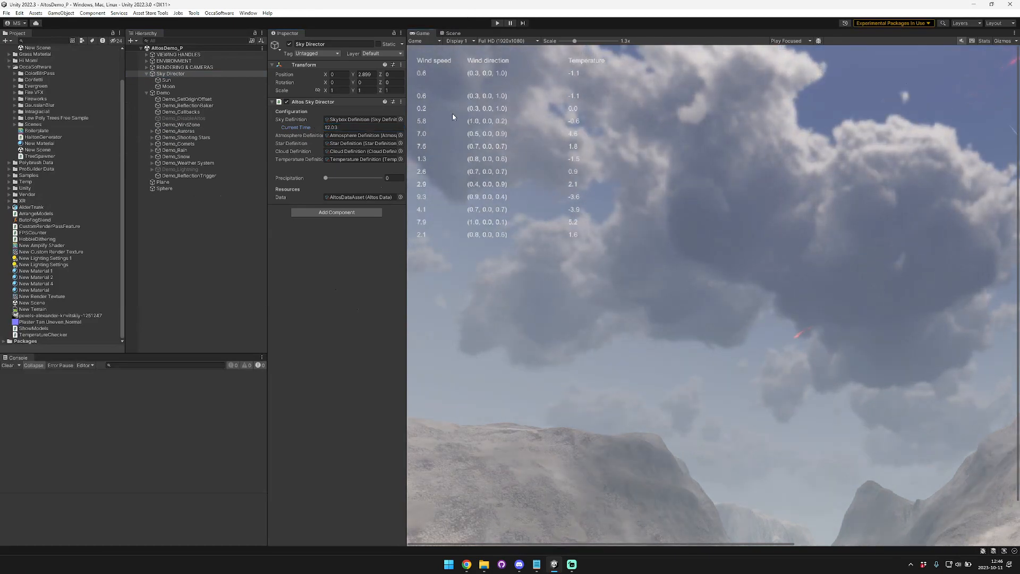
mouse_move(297, 127)
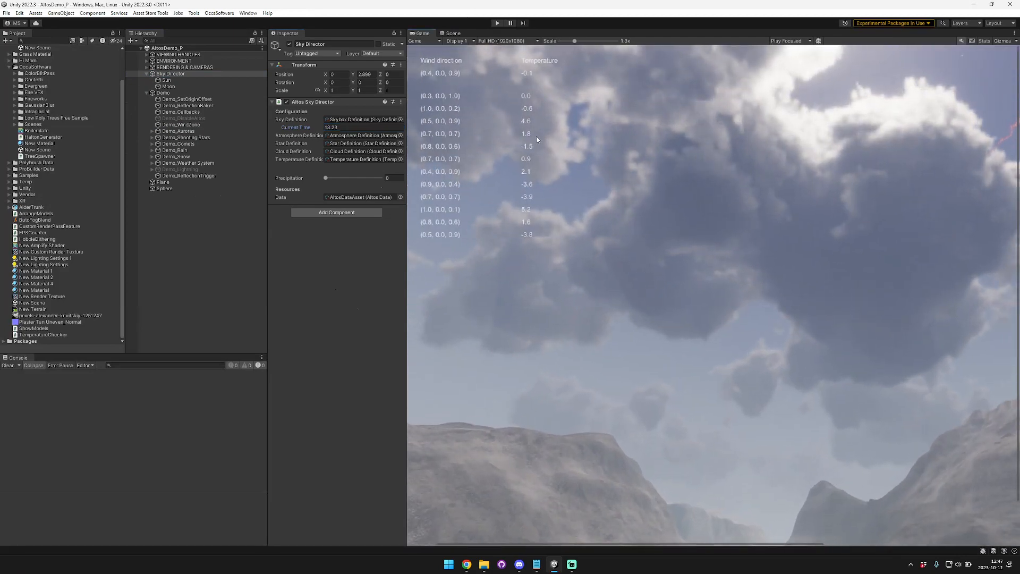
left_click(66, 340)
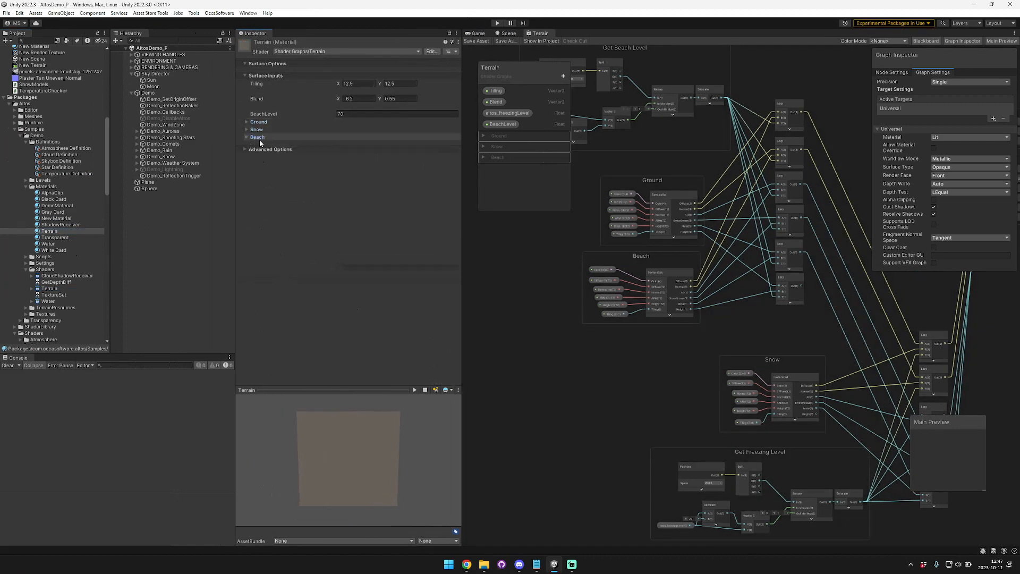
Expand the Terrain material's Ground and Snow settings, view the terrain in the scene, then return to the game
left_click(248, 121)
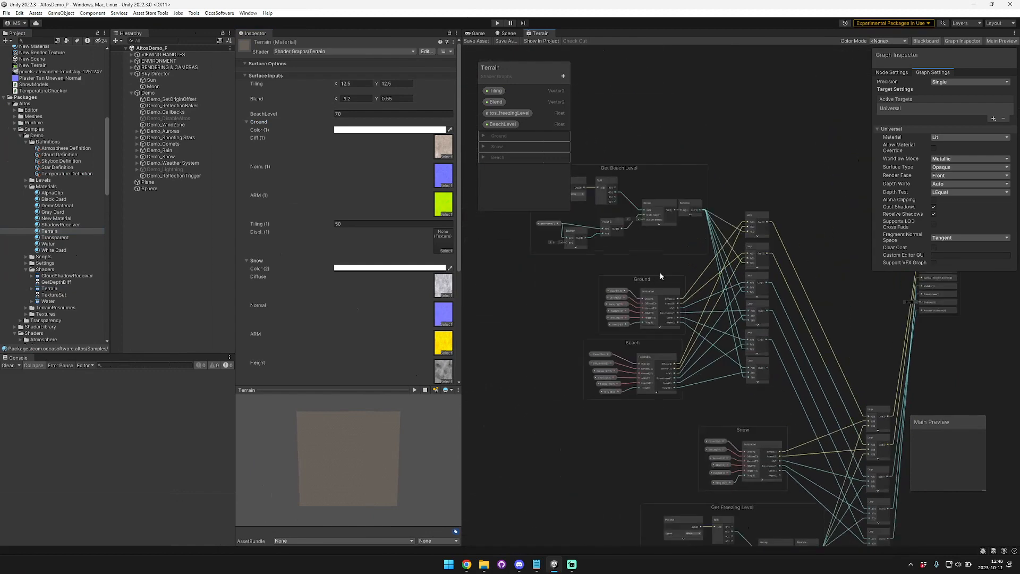
left_click(506, 33)
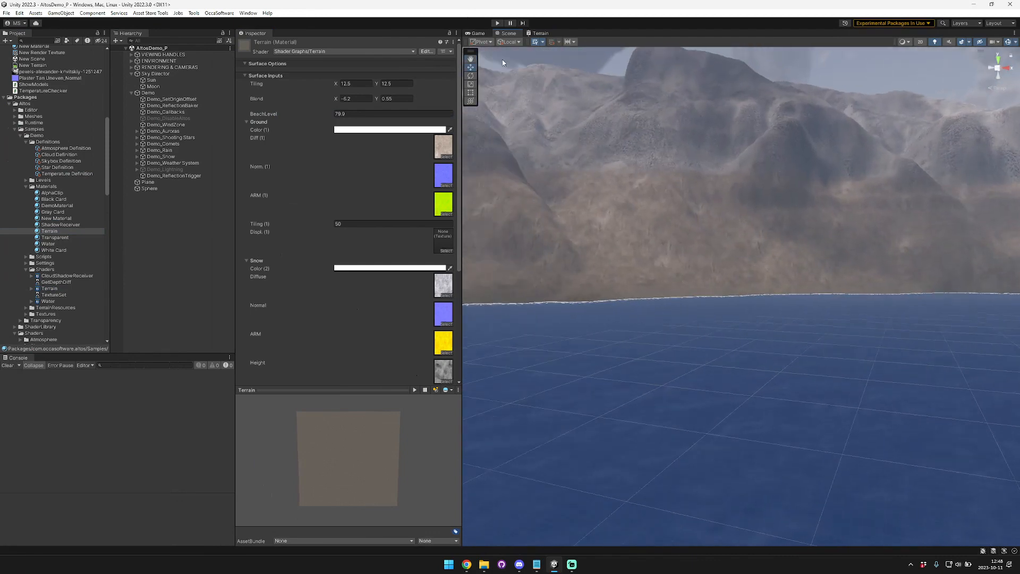
left_click(478, 32)
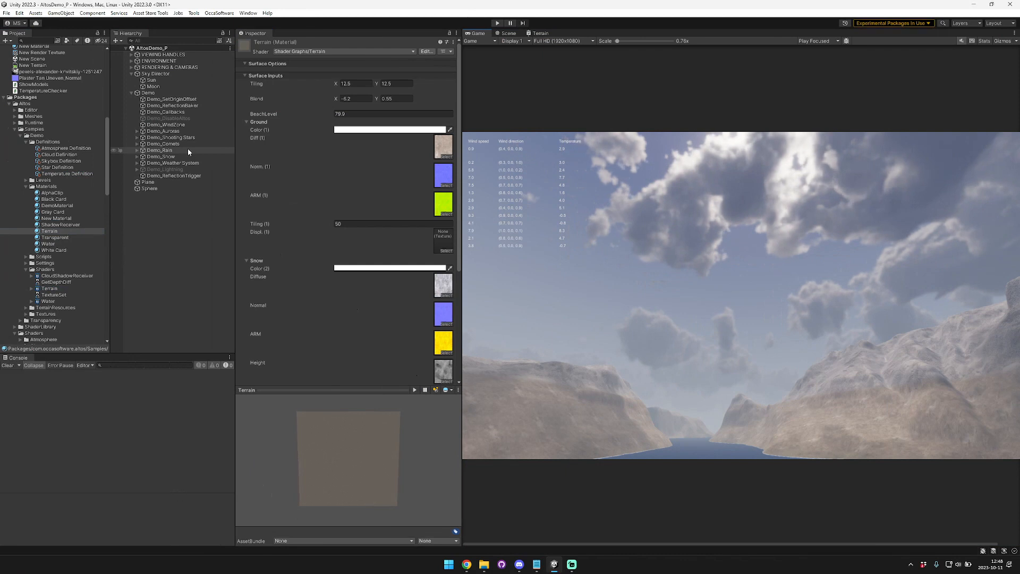
Expand Demo_Rain in the Hierarchy to reveal its rain effect objects
left_click(156, 73)
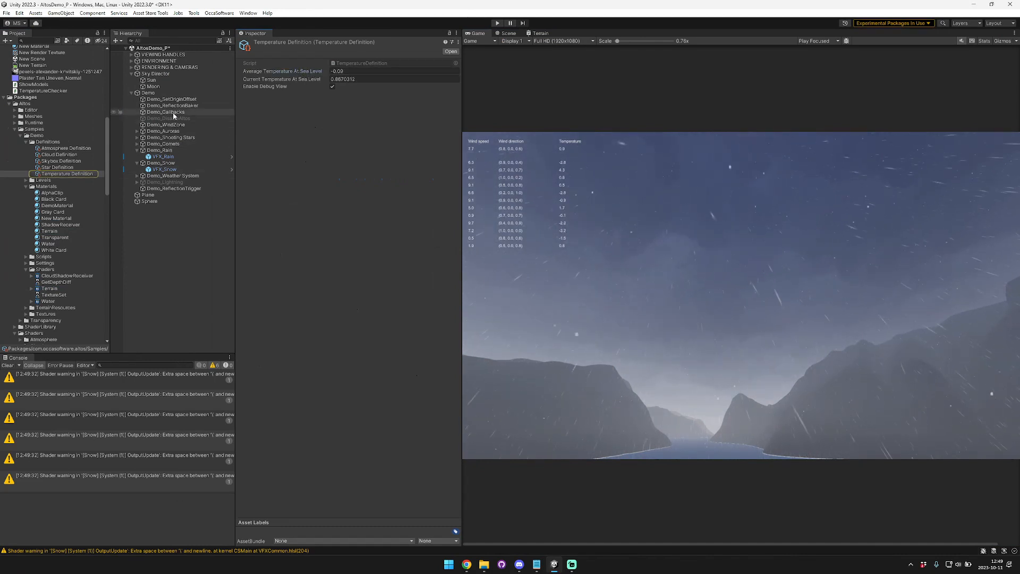
Lower the Sky Director's Precipitation slider from 1 through 0.83 and 0.38 down to 0
left_click(153, 74)
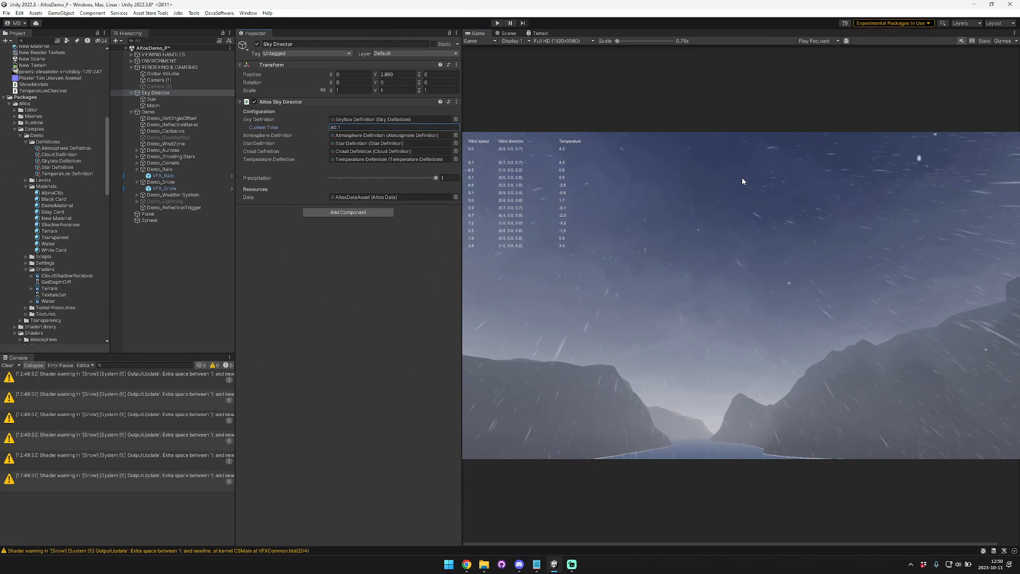
left_click_drag(440, 179, 416, 178)
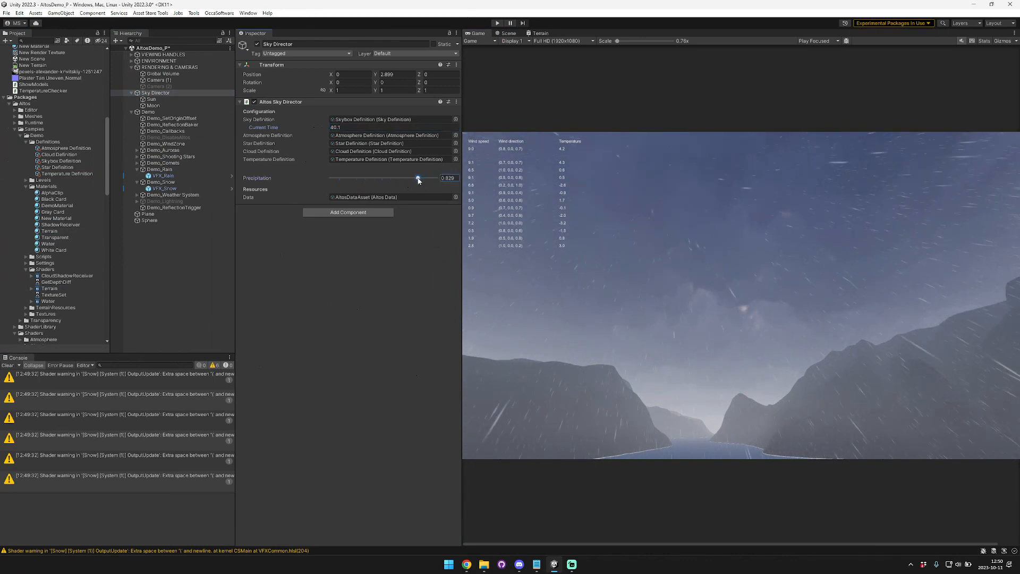
left_click_drag(418, 177, 349, 178)
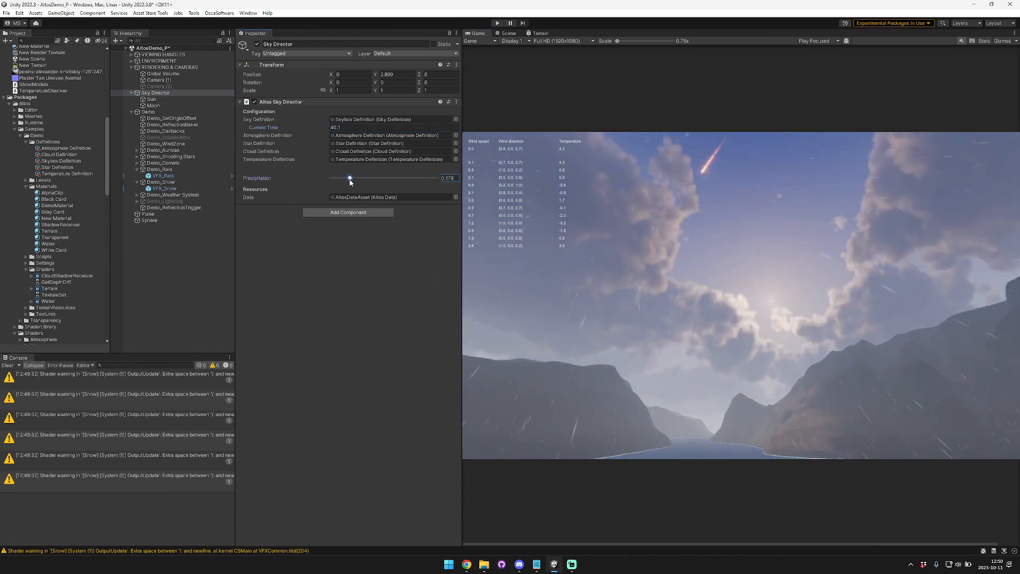
left_click_drag(349, 178, 332, 177)
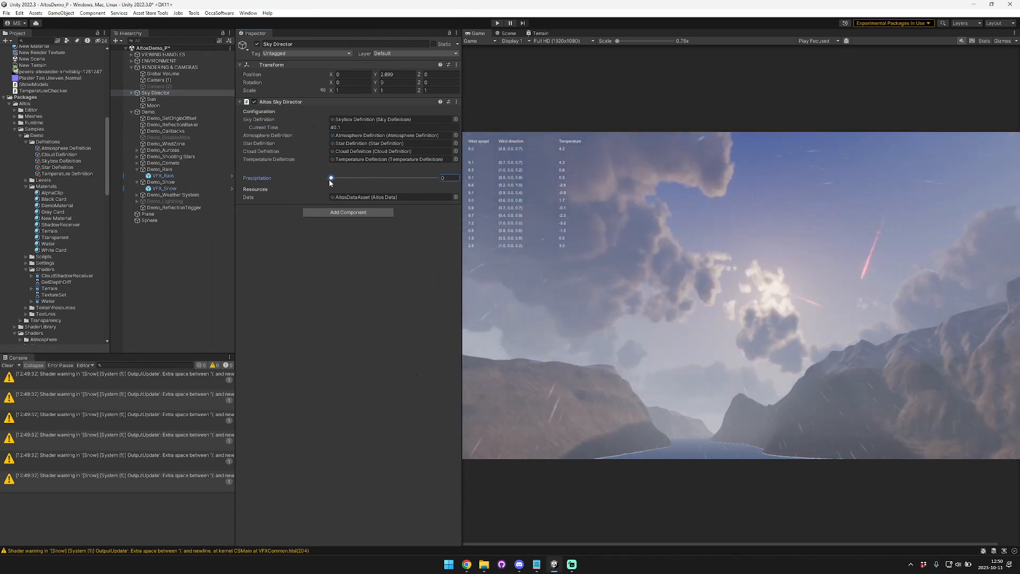